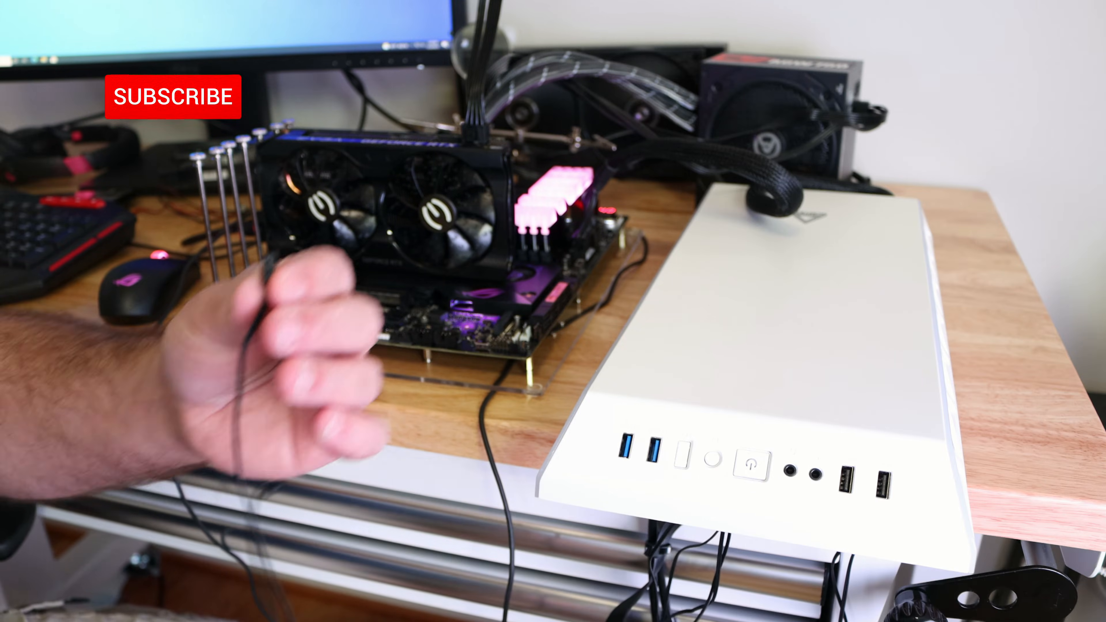
click(171, 97)
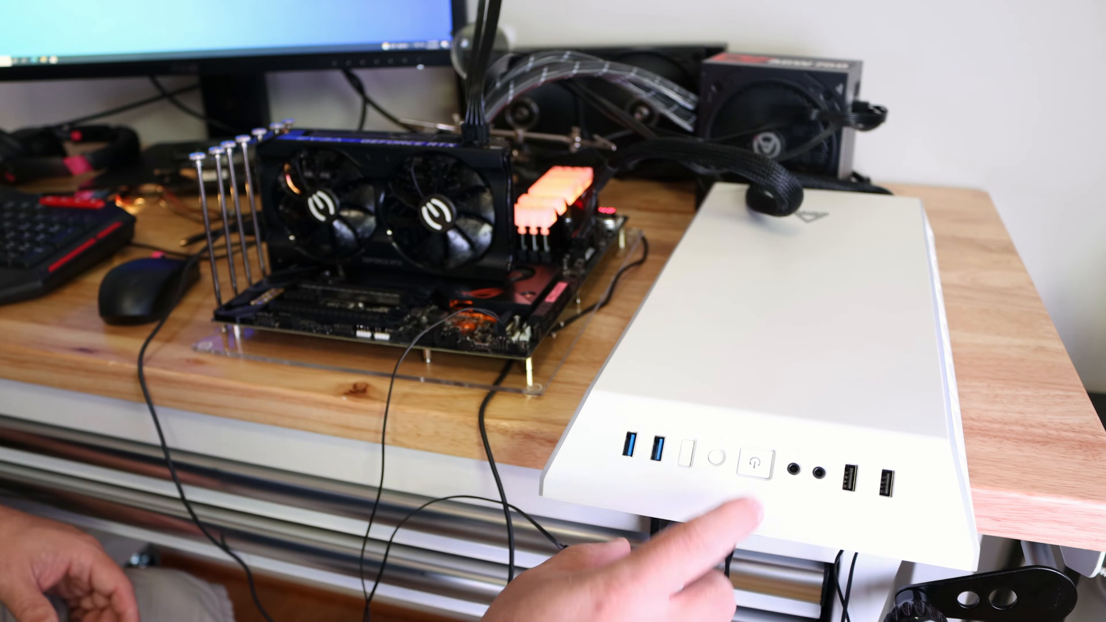
click(757, 462)
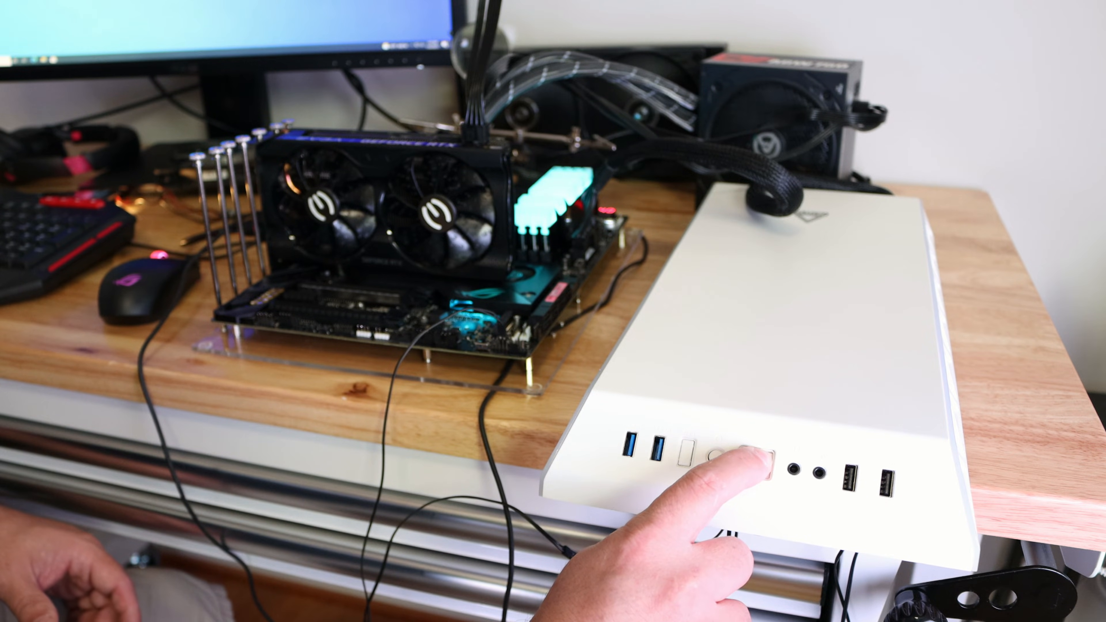
click(751, 461)
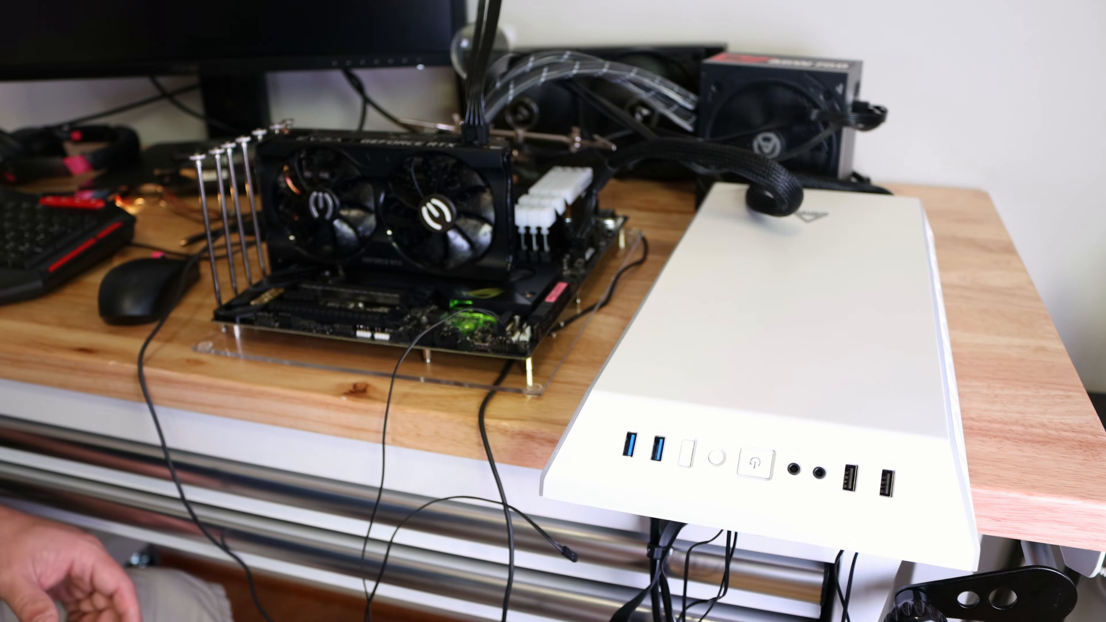
click(753, 461)
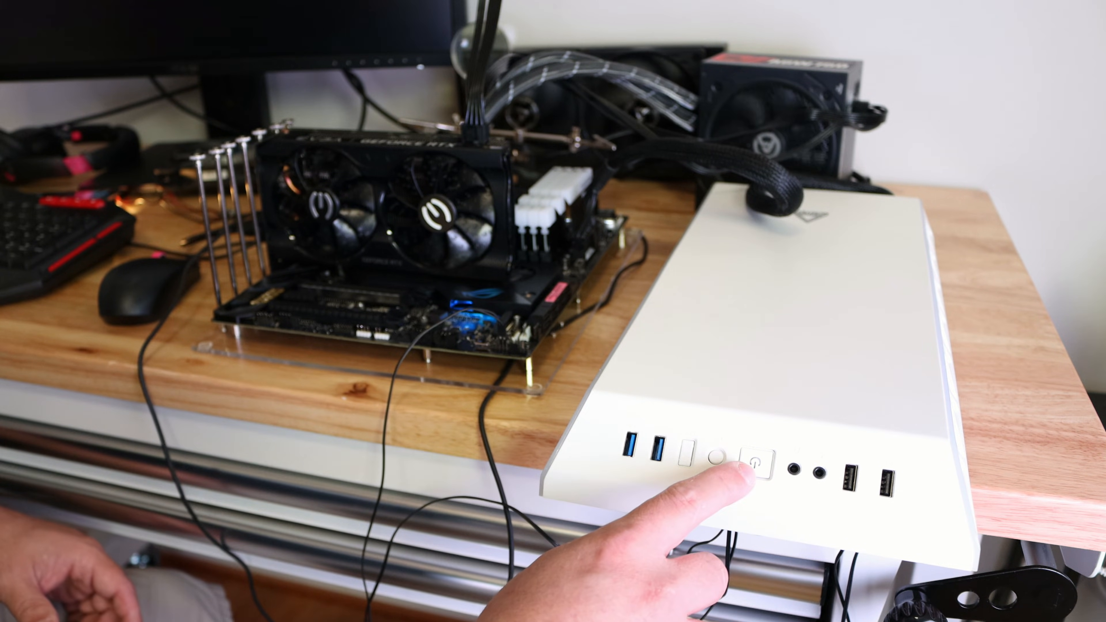
click(752, 462)
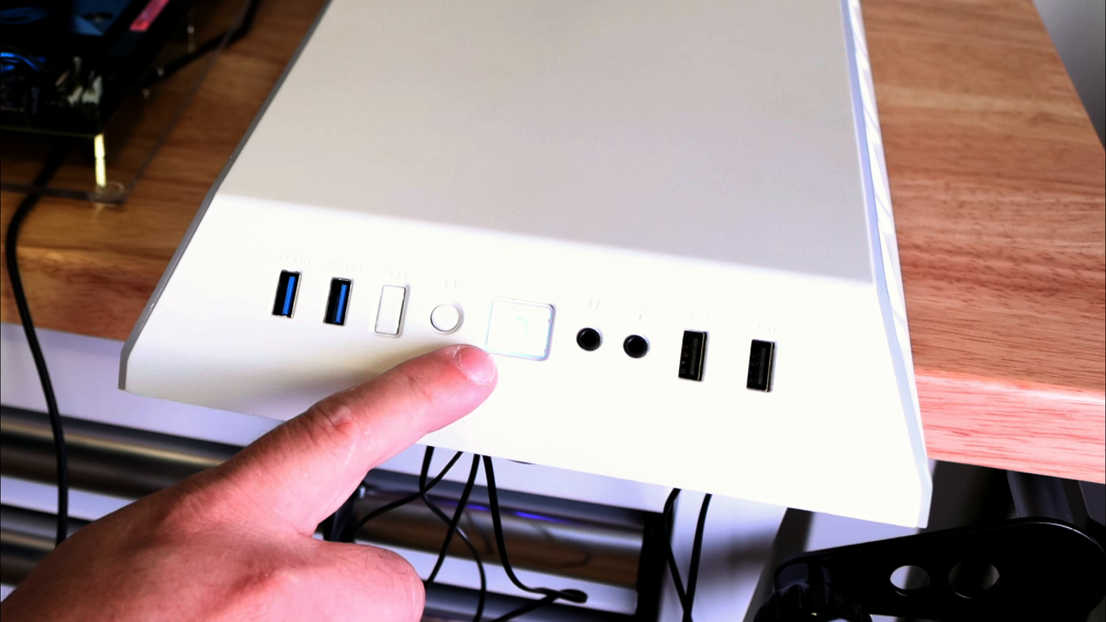
click(518, 332)
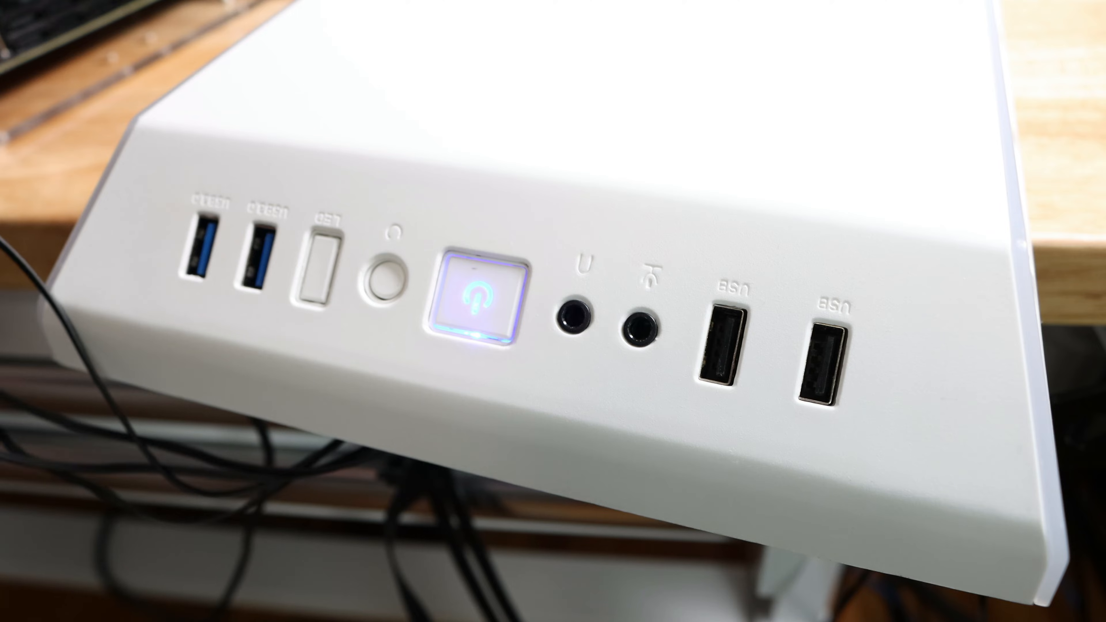